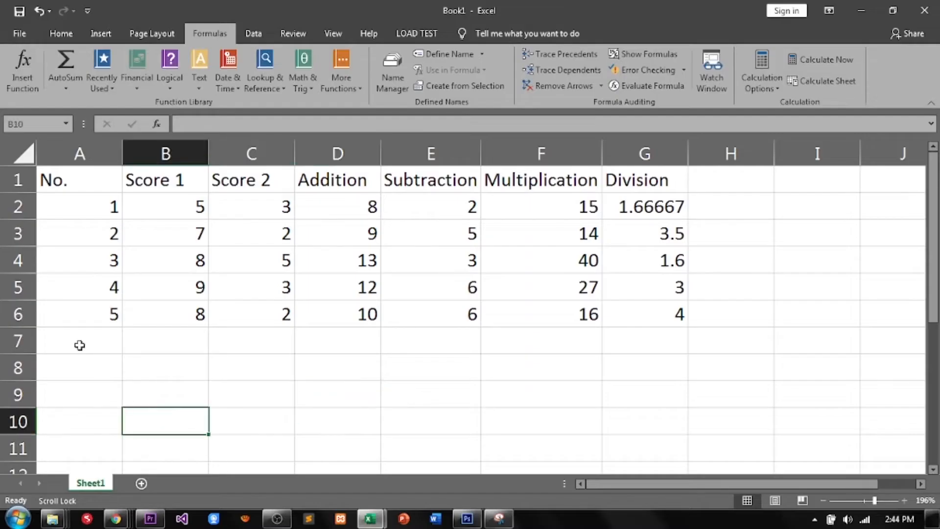
Label cell A7 'Max No' and move to B7
type("M")
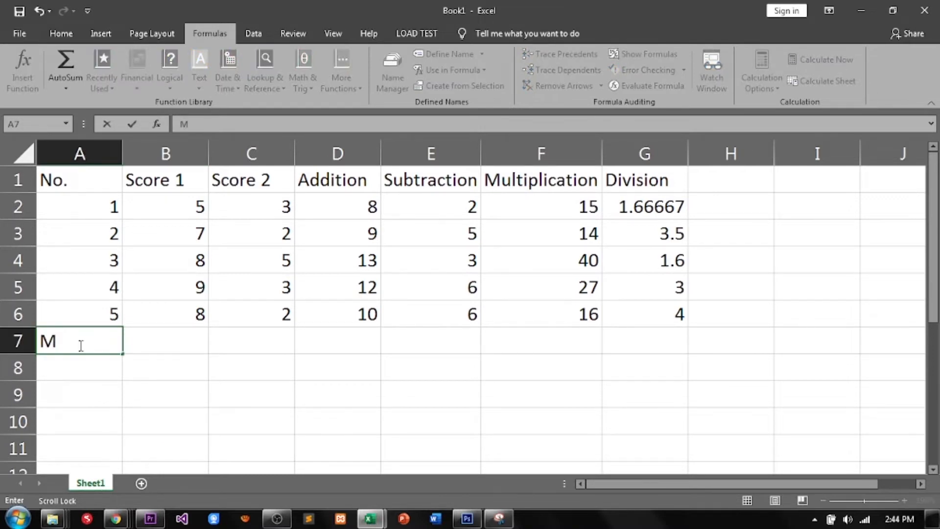
type("ax")
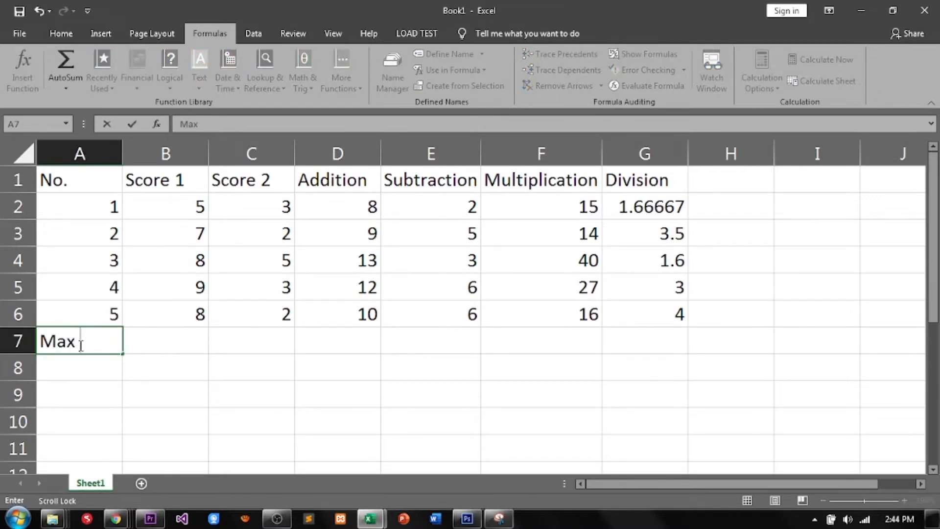
type("Nu")
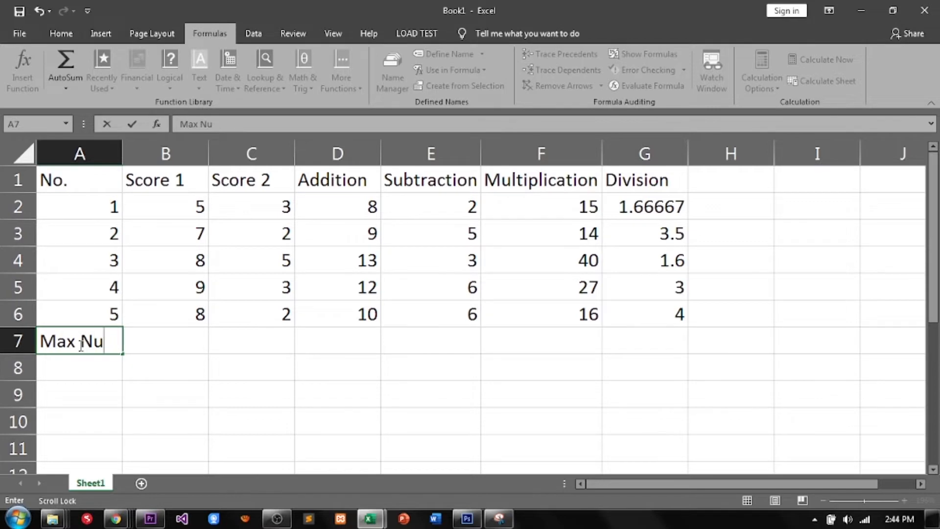
key("Tab")
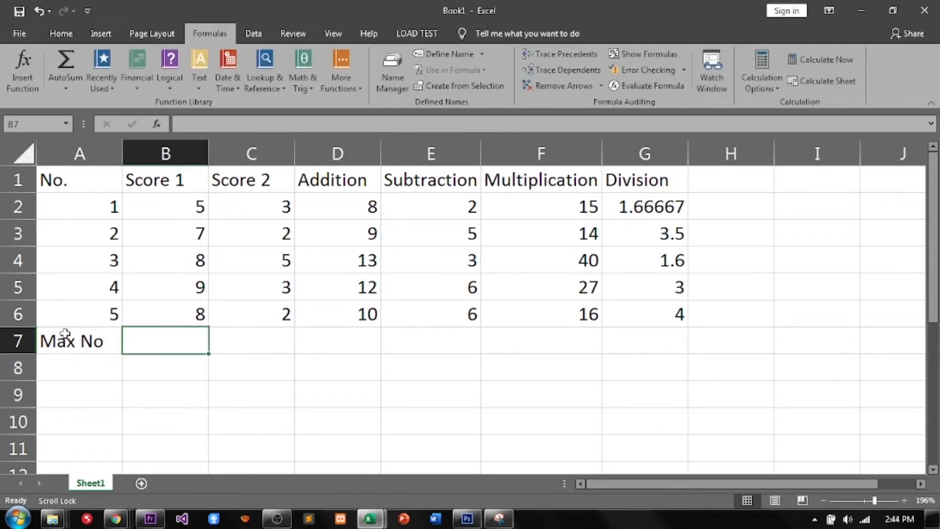
Enter =MAX(B2:B6) in B7 so it returns 9 for Score 1
type("=")
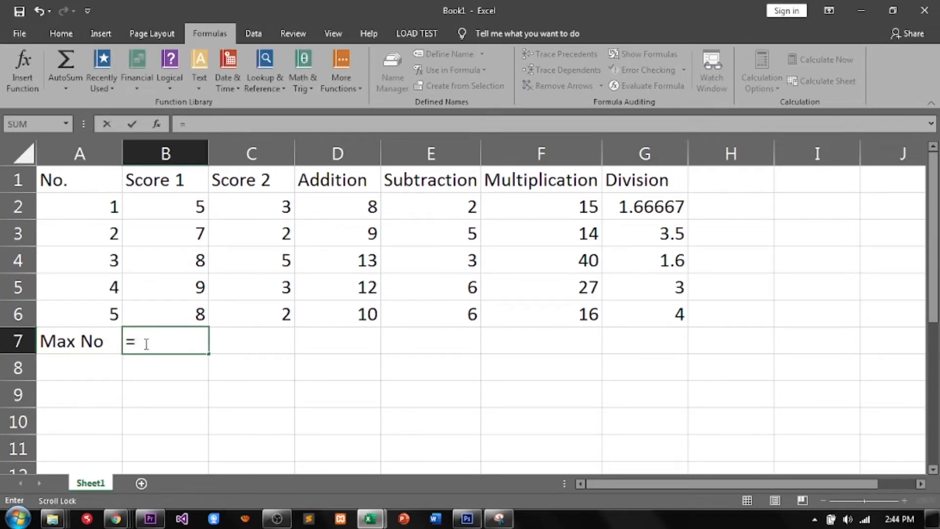
type("max")
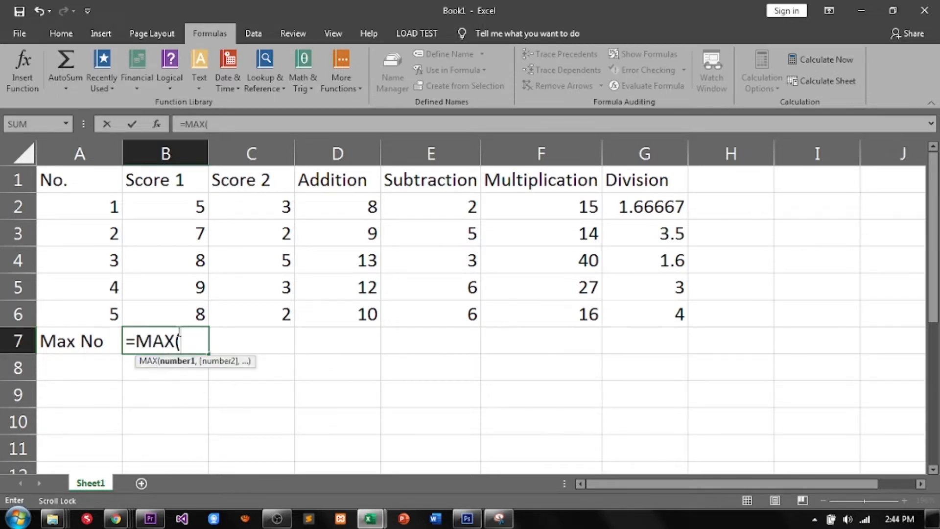
left_click_drag(164, 207, 165, 313)
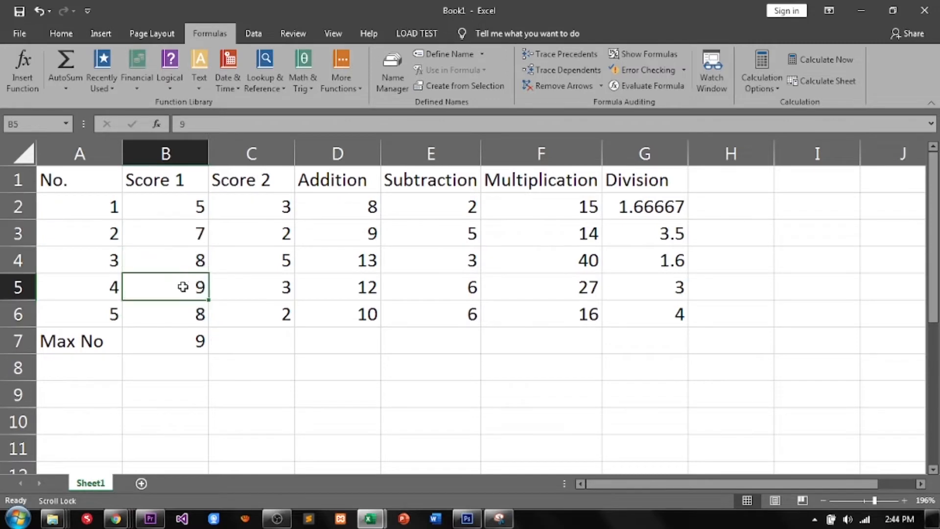
Fill the MAX formula from B7 across to G7, giving 9, 5, 13, 6, 40 and 4
left_click(165, 341)
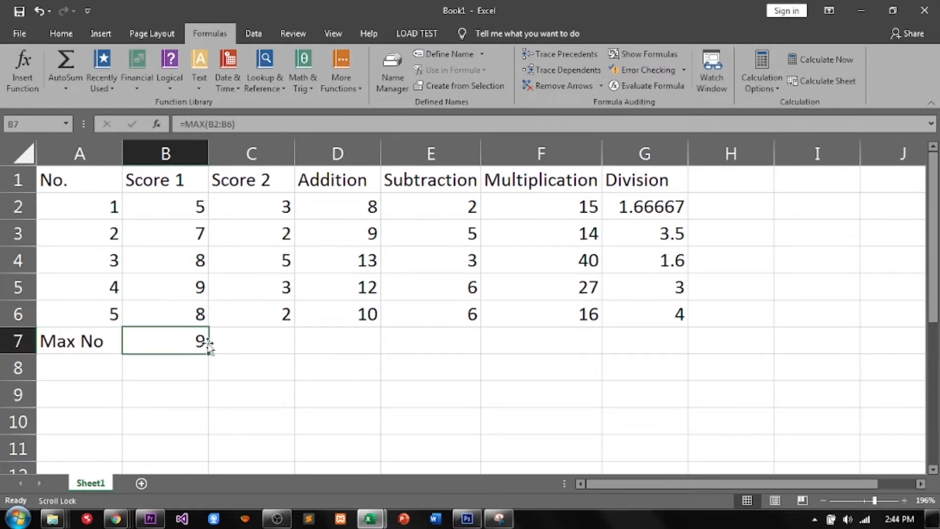
left_click_drag(207, 341, 477, 341)
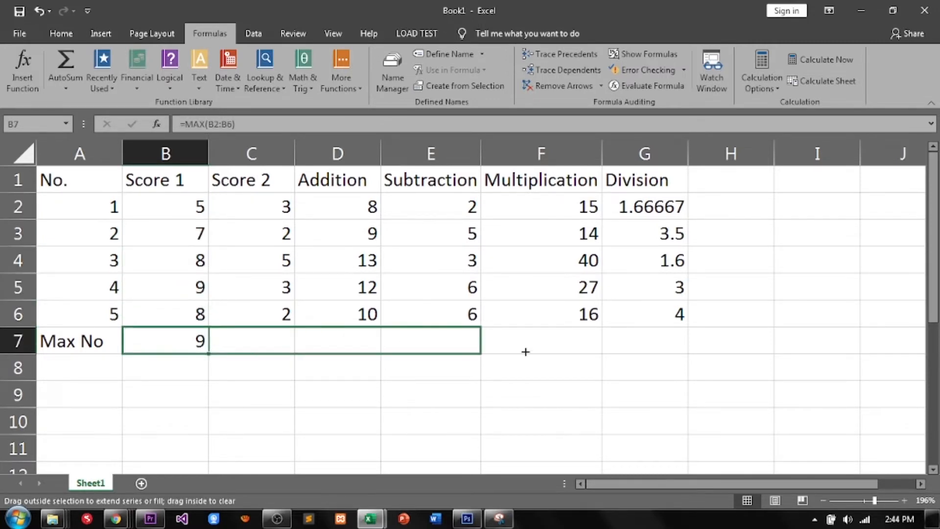
left_click_drag(206, 353, 686, 340)
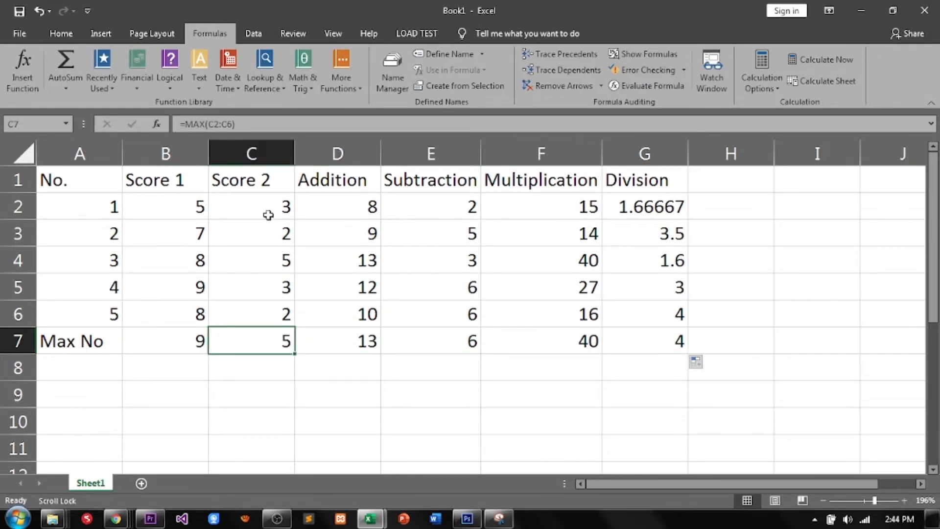
Check the Score 2 and Division MAX formulas and leave them unchanged
double_click(251, 340)
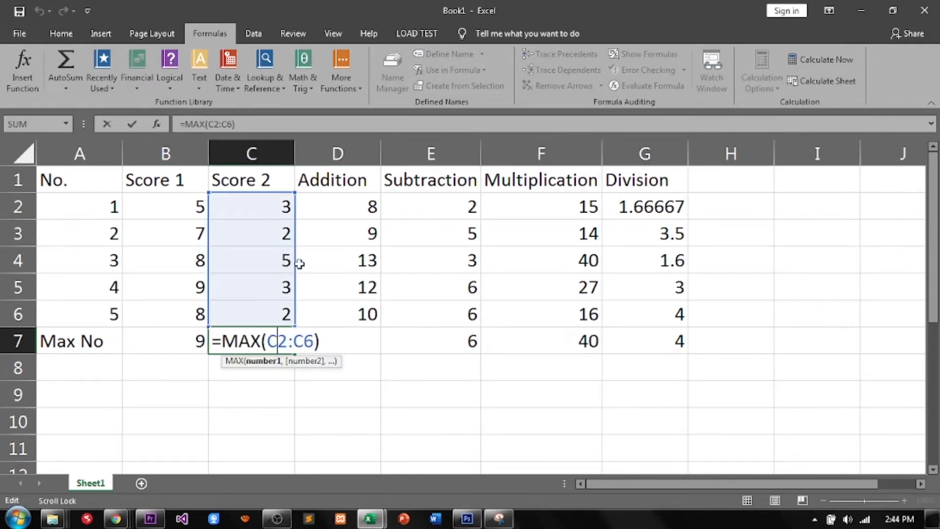
key("Enter")
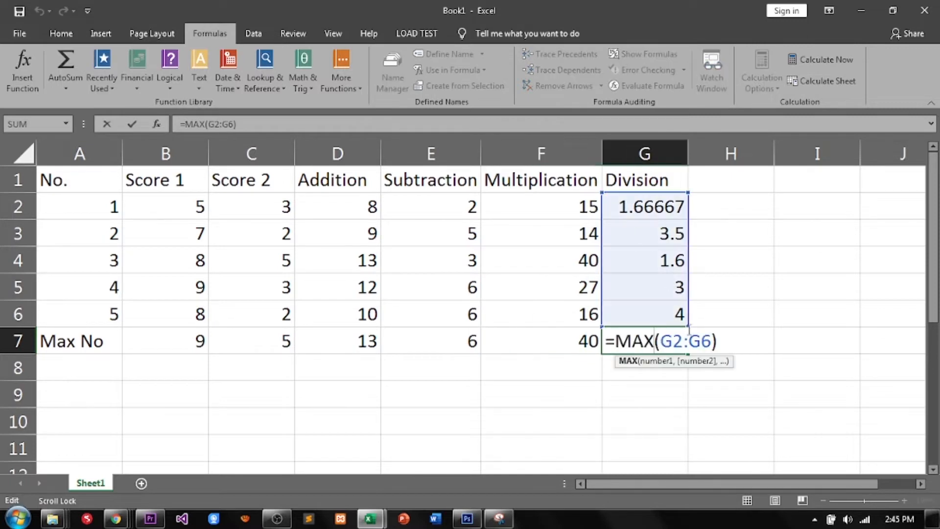
key("Enter")
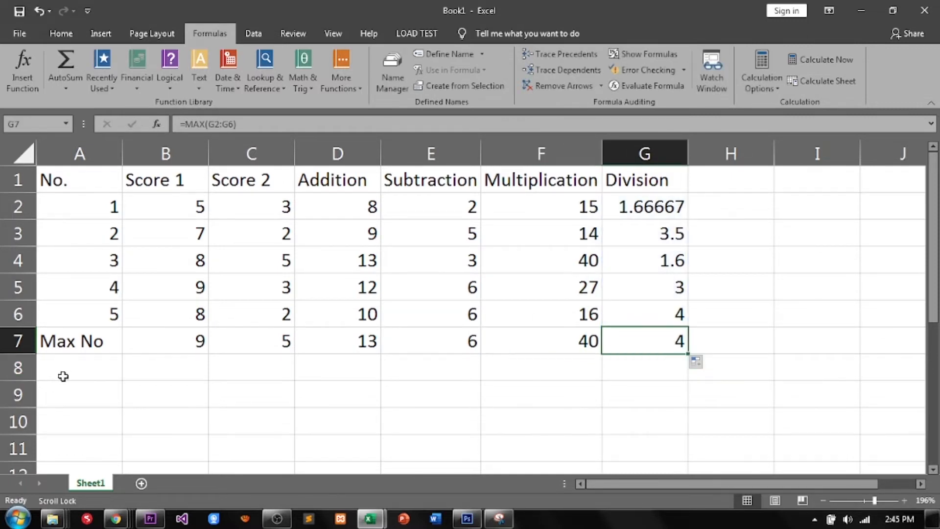
Label cell A8 'Min No'
type("Max No")
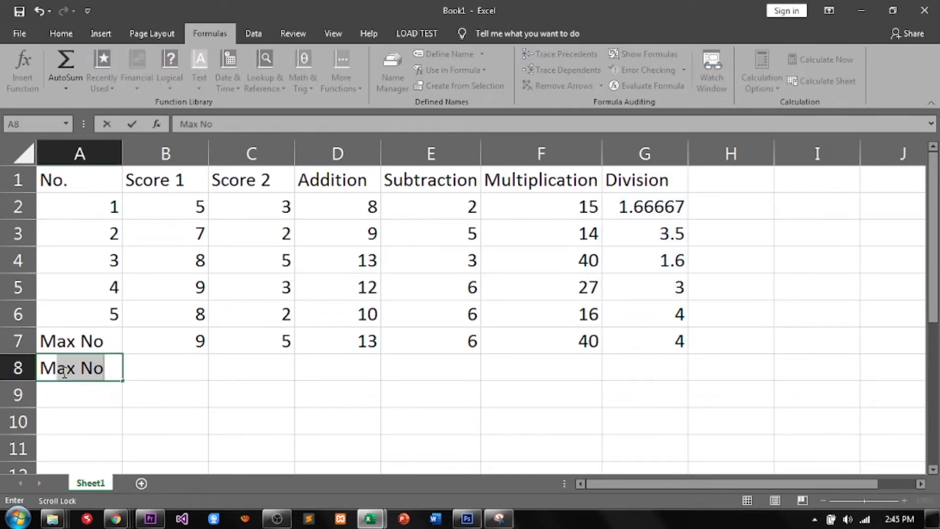
type("Min N")
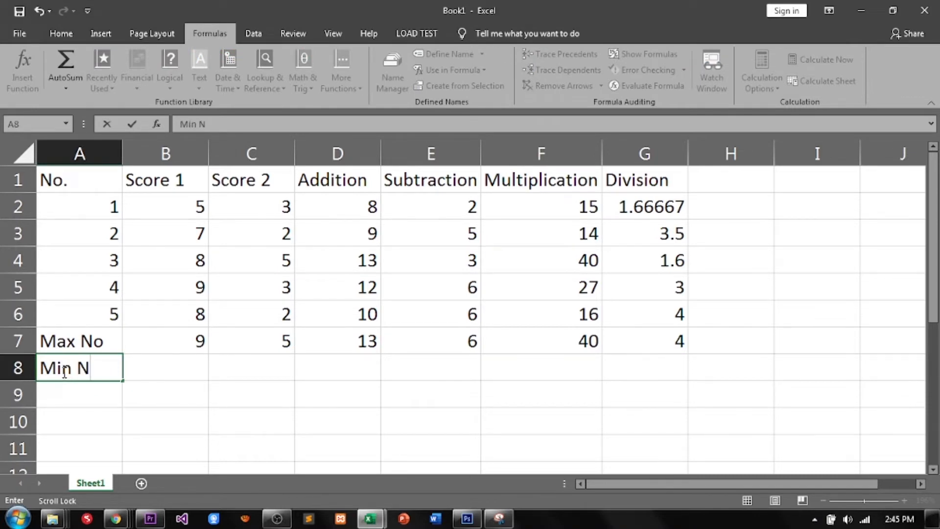
type("o")
left_click(164, 367)
type("=")
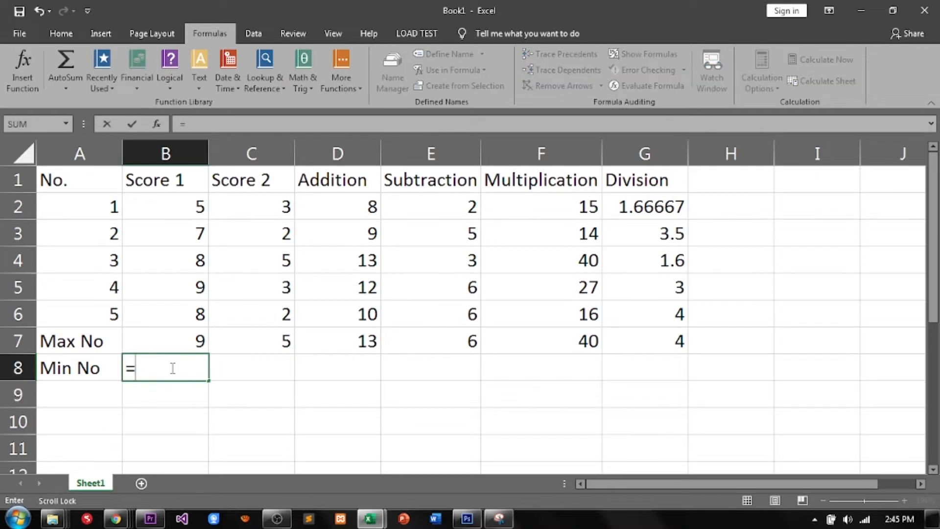
Enter =MIN(B2:B6) in B8 and fill it to G8, giving 5, 2, 8, 2, 14 and 1.6
type("min")
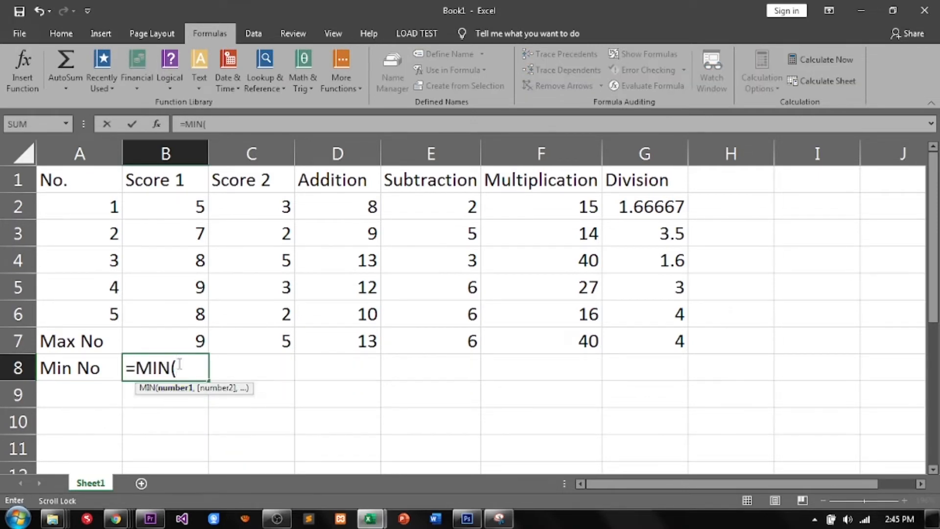
left_click_drag(165, 207, 164, 313)
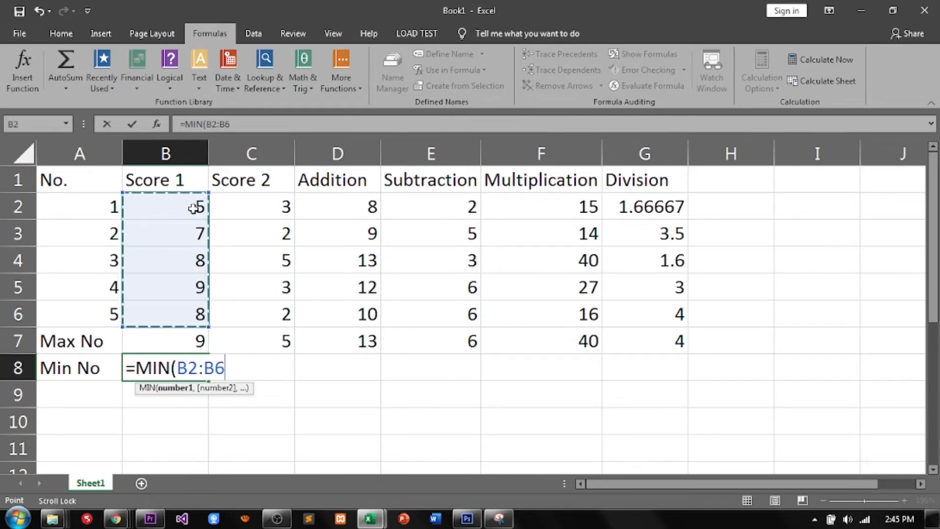
key("Enter")
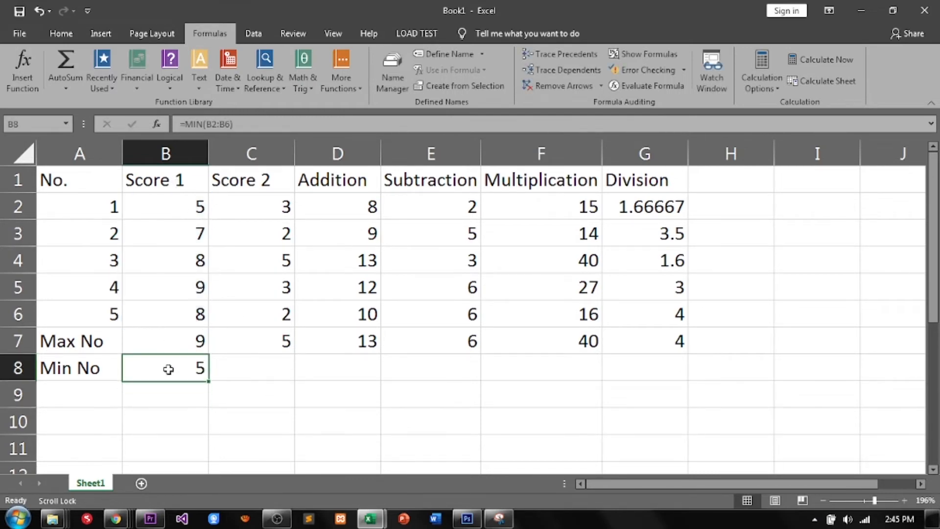
left_click_drag(207, 381, 465, 375)
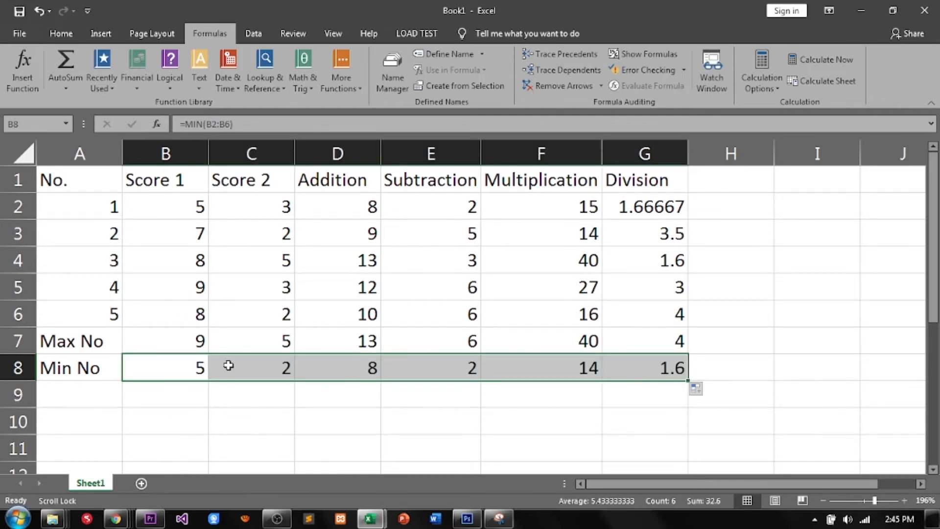
left_click(251, 368)
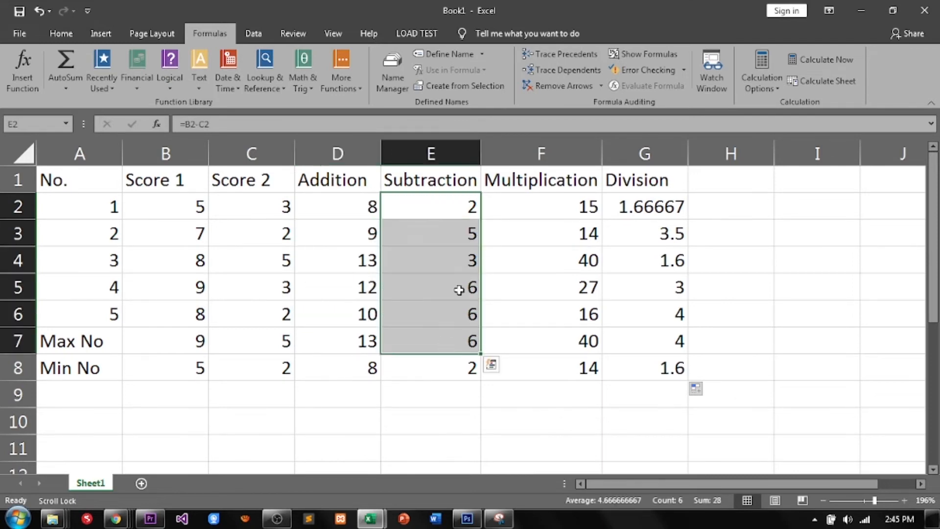
Verify the Multiplication and Score 2 MIN formulas in row 8
left_click(558, 367)
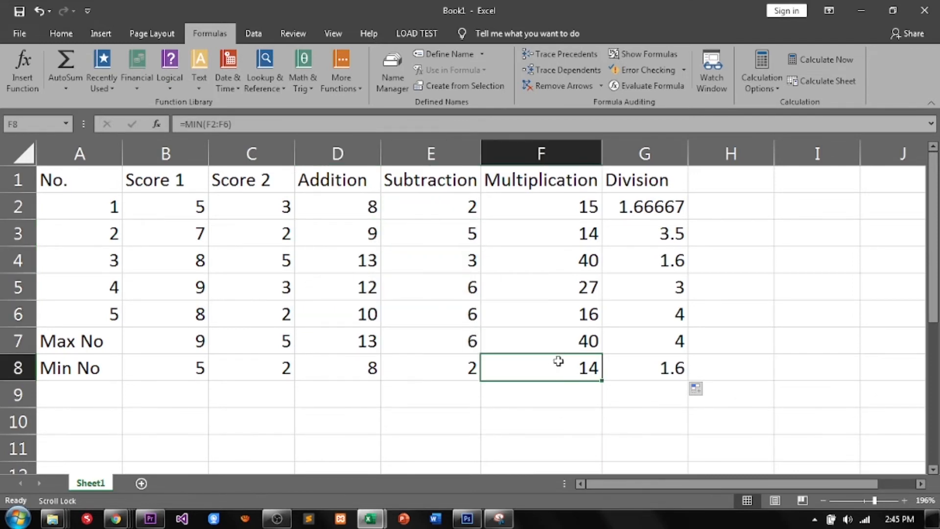
left_click(541, 234)
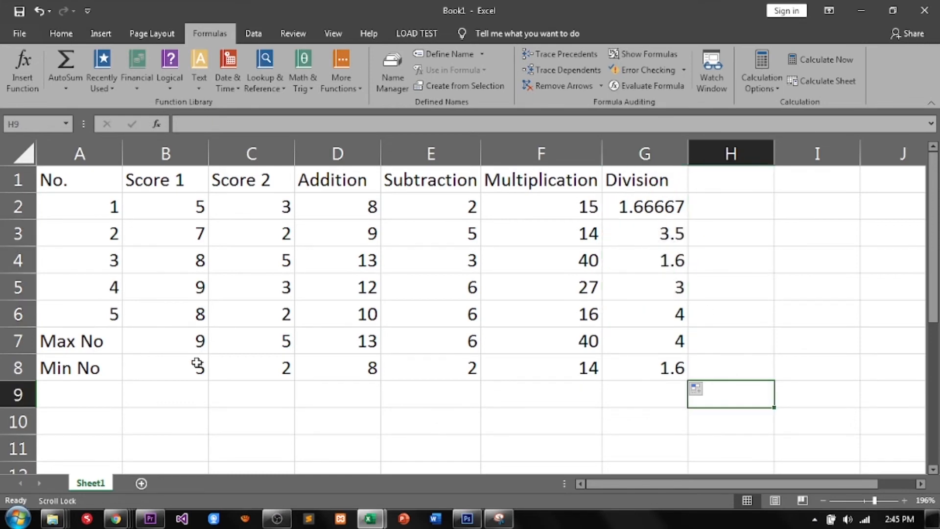
left_click(252, 367)
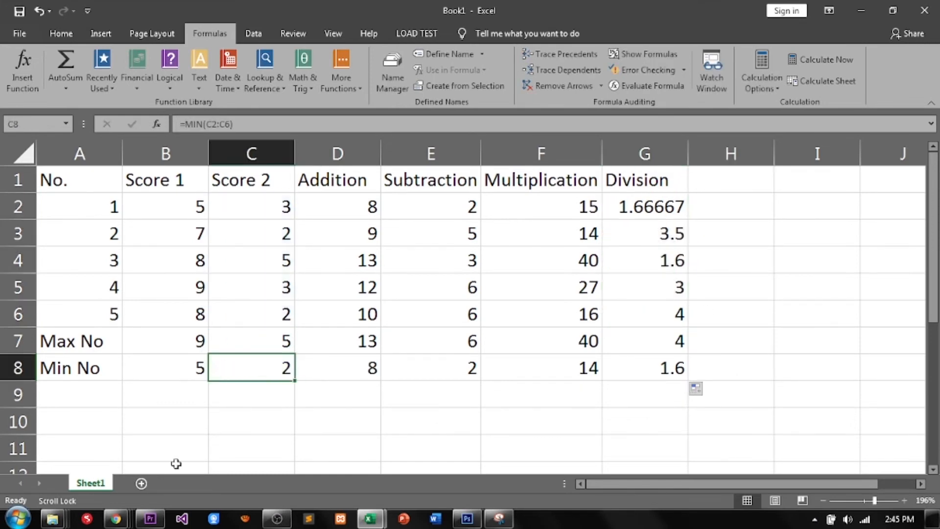
Write 'Thanks' in cell D9 beneath the Min No row
left_click(337, 394)
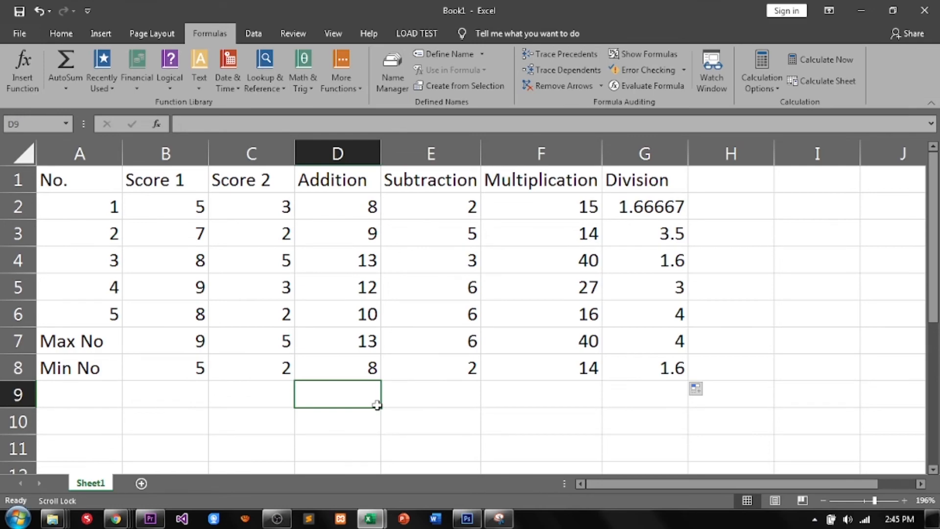
type("Thanks")
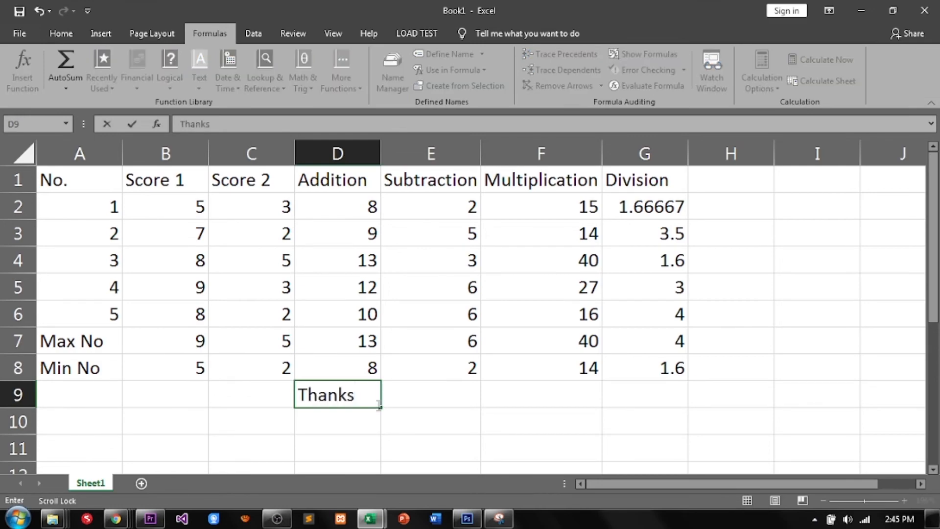